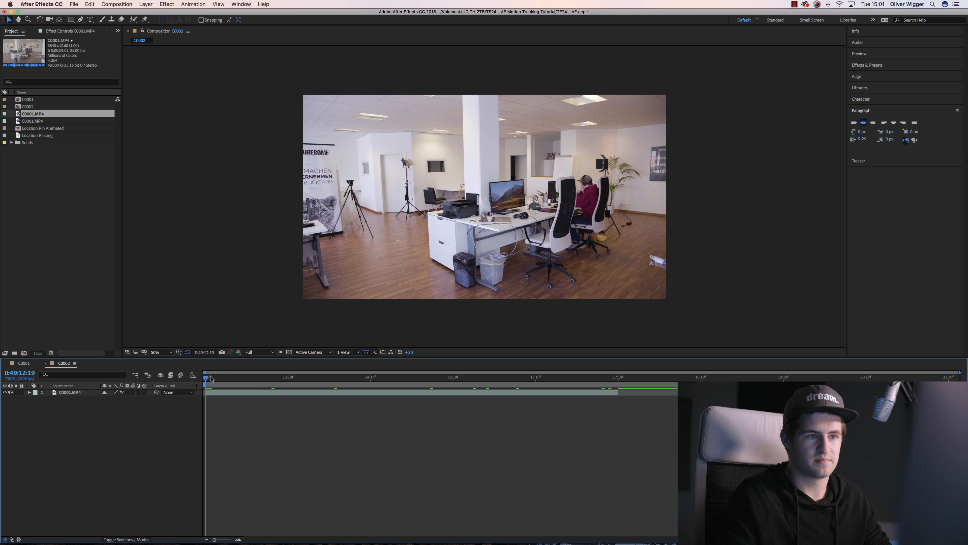
# Step: Scrub the office pan, drop the animated location pin into the comp and position it above the left tripod
pyautogui.click(493, 378)
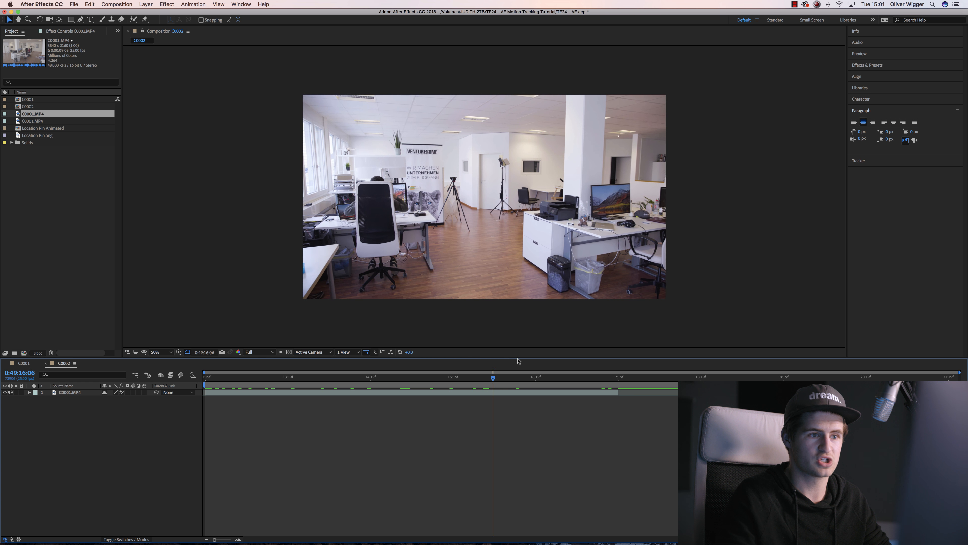
pyautogui.click(284, 377)
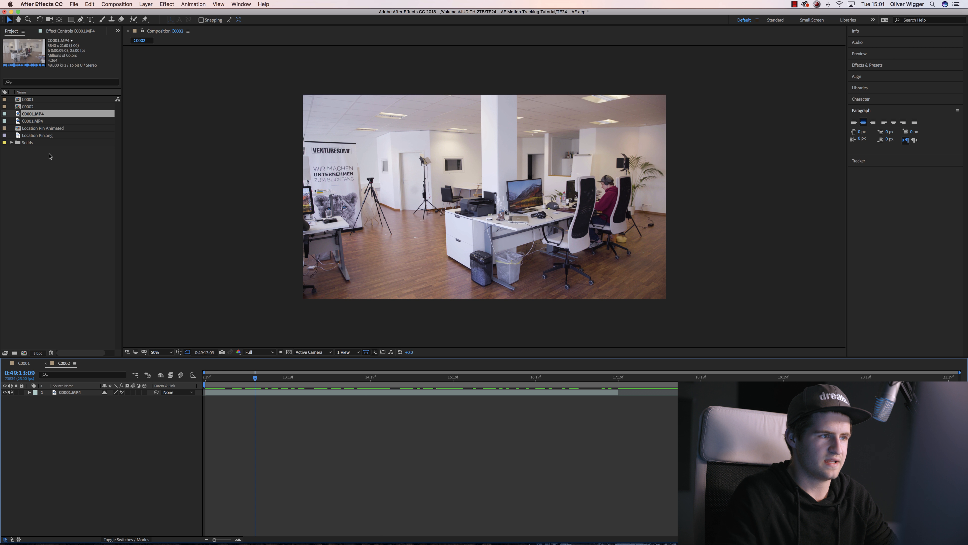
pyautogui.click(40, 128)
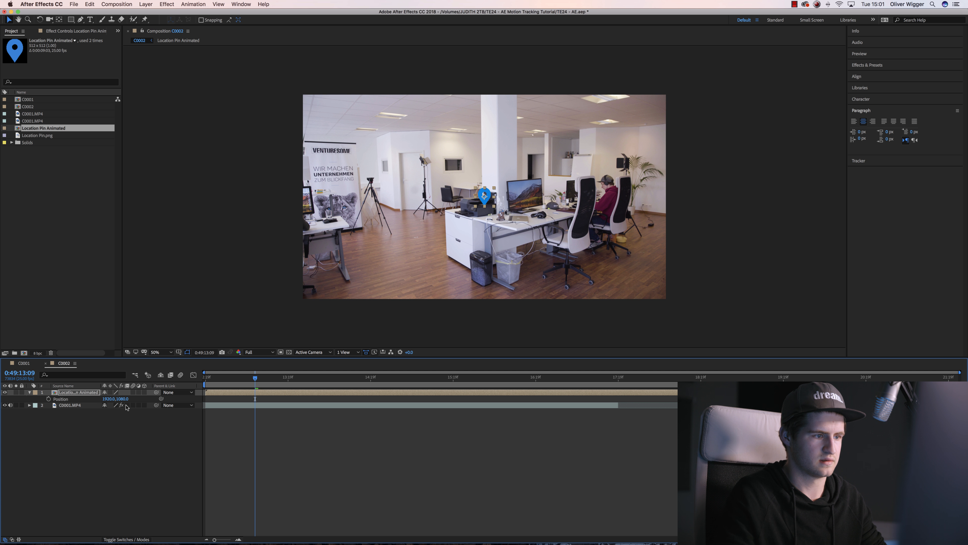
pyautogui.moveTo(484, 196); pyautogui.dragTo(368, 196)
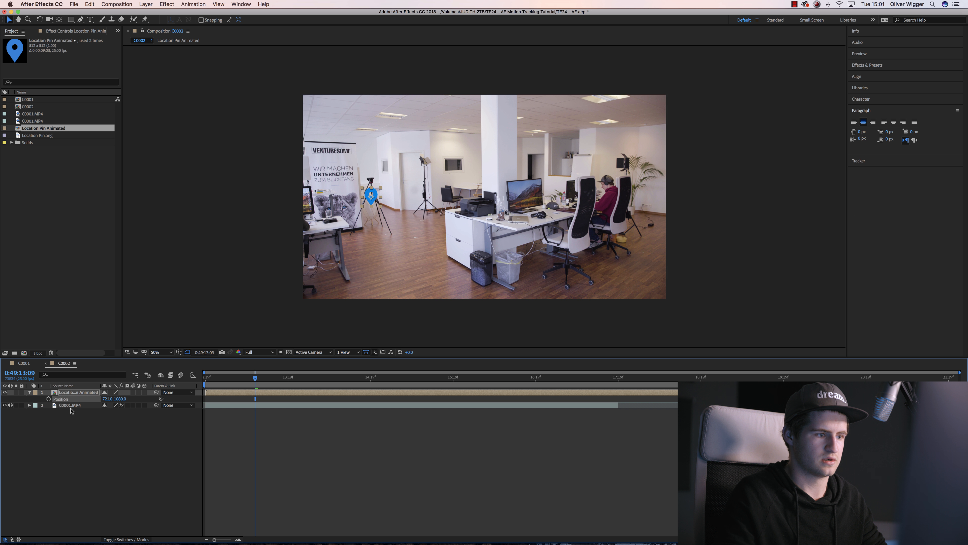
pyautogui.moveTo(371, 196); pyautogui.dragTo(371, 167)
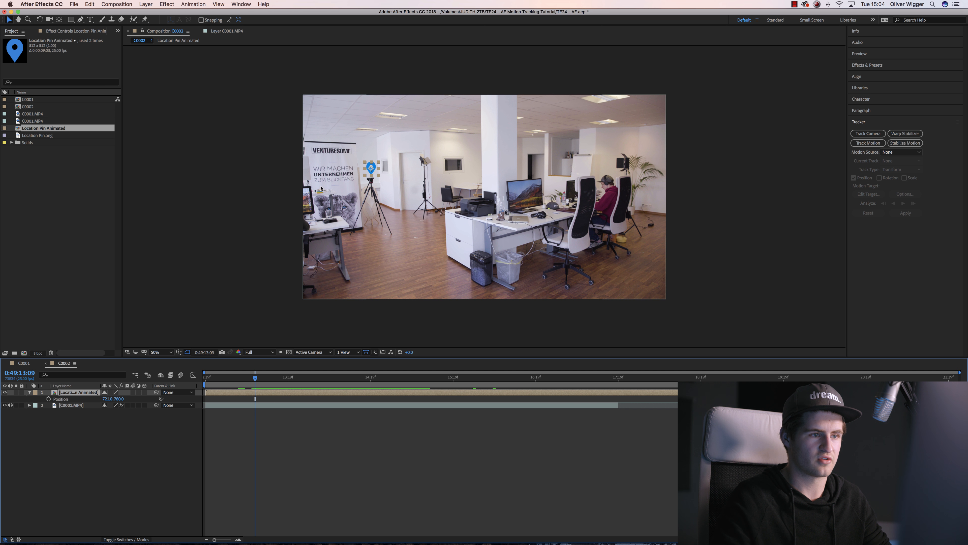
pyautogui.moveTo(258, 381)
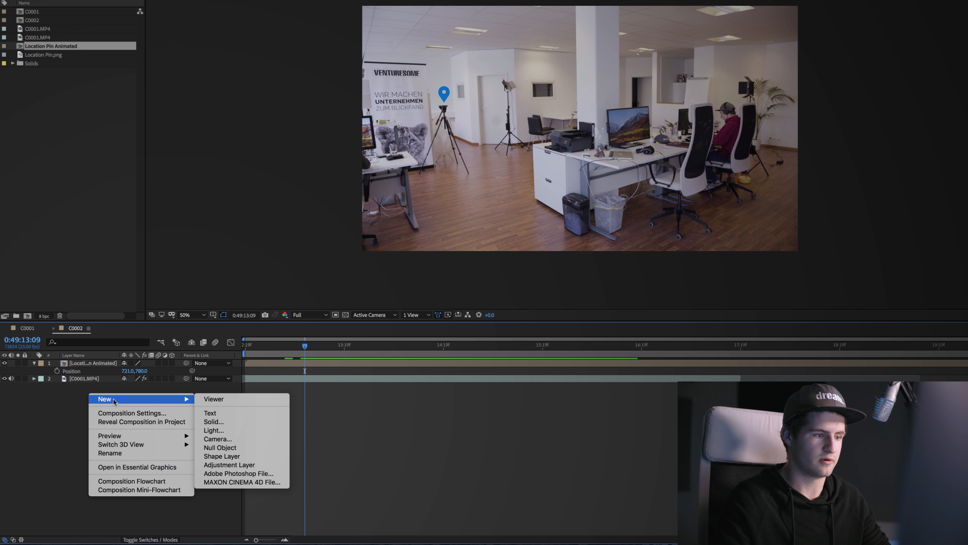
pyautogui.moveTo(222, 453)
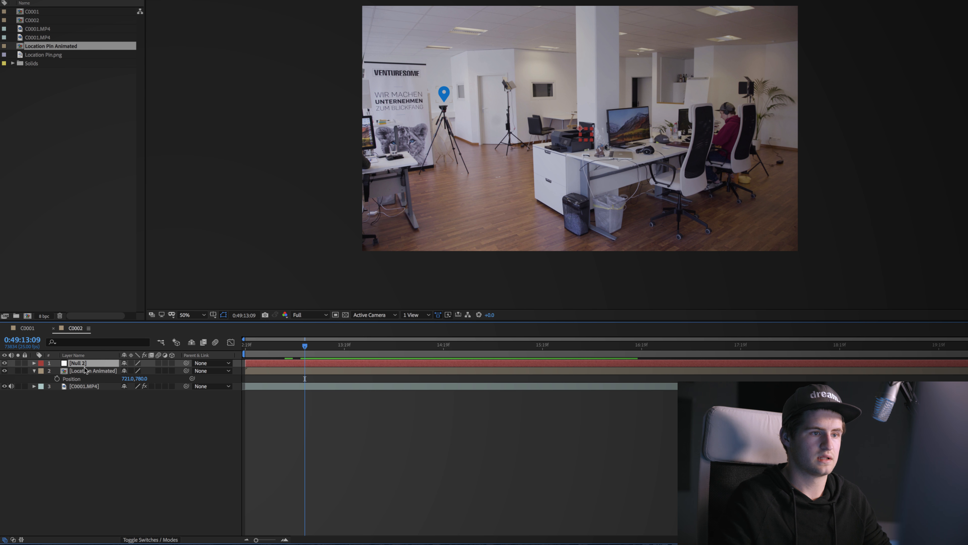
# Step: Create a new Null Object layer and name it 'Track' above the pin layer
pyautogui.rightClick(87, 371)
pyautogui.write('Track')
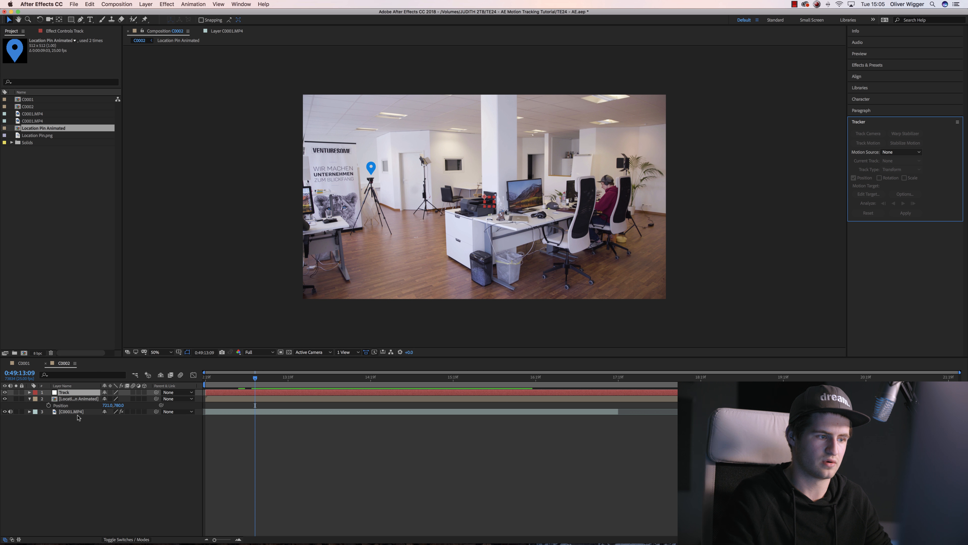
# Step: Start a position-only Track Motion on C0001.MP4 targeting the Track null
pyautogui.click(71, 411)
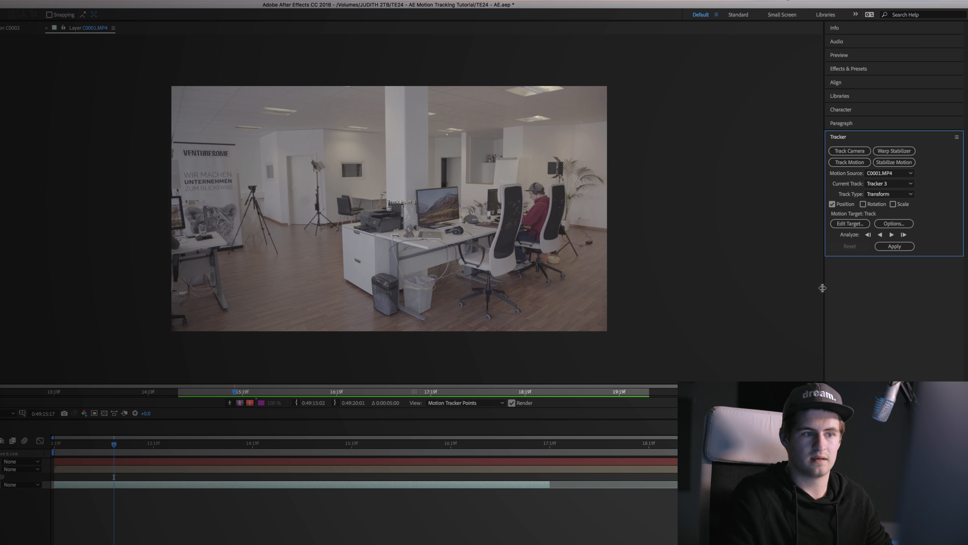
pyautogui.click(890, 184)
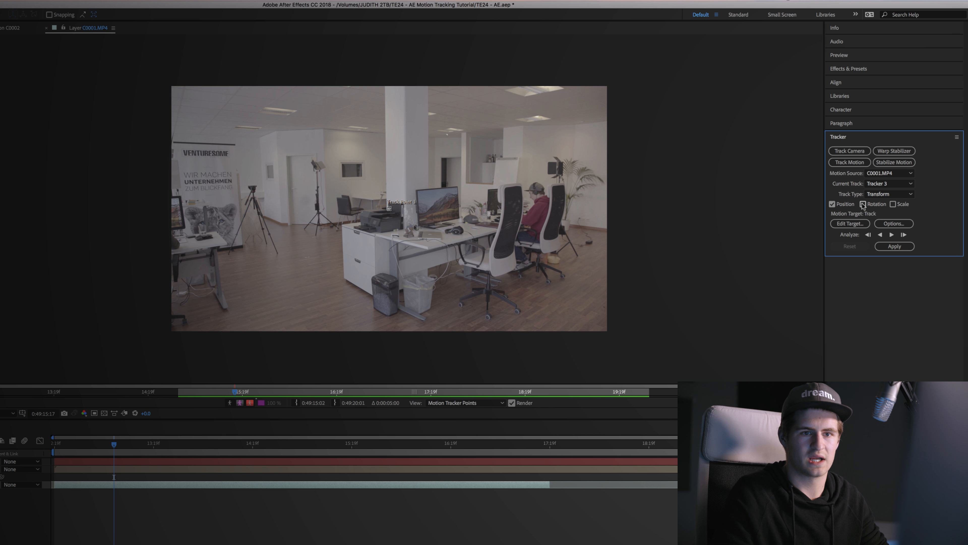
pyautogui.click(862, 204)
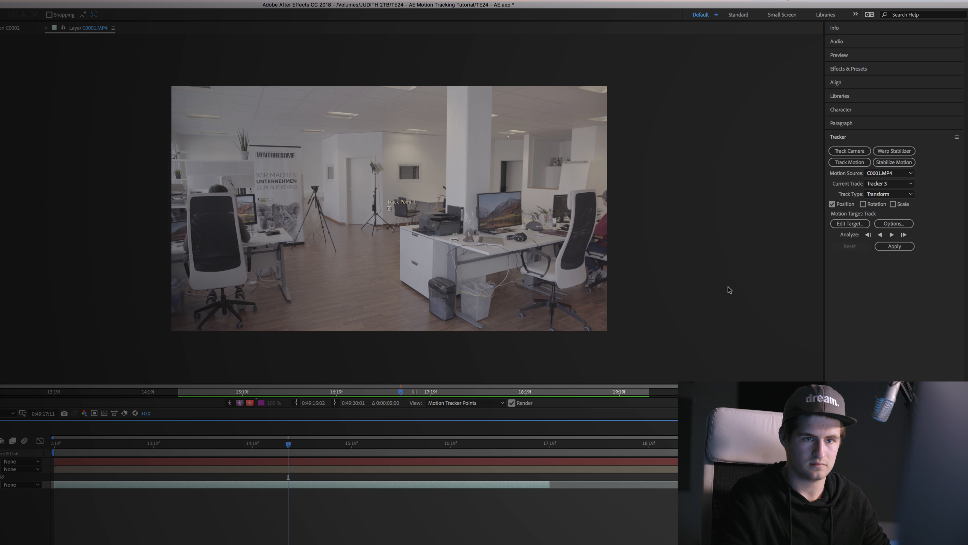
pyautogui.moveTo(867, 130)
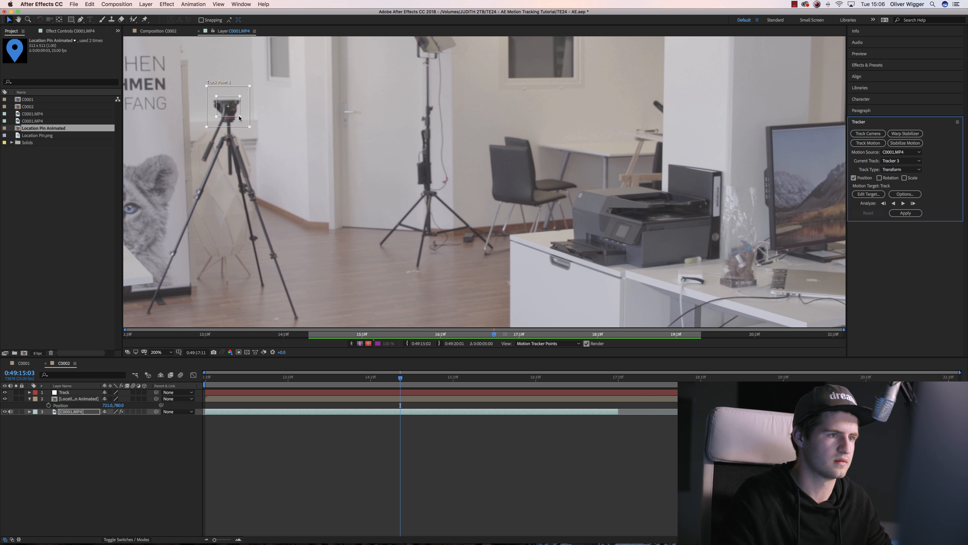
pyautogui.moveTo(319, 157)
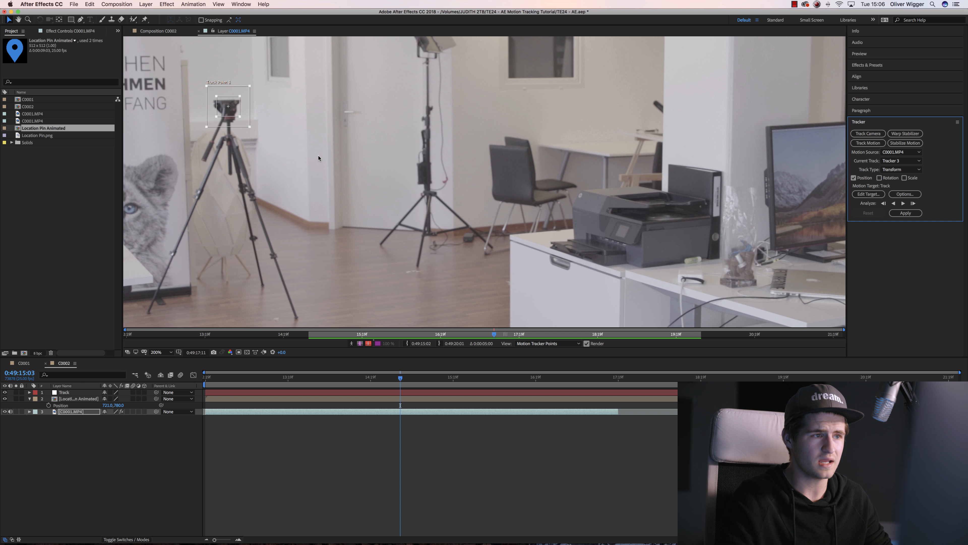
pyautogui.moveTo(834, 252)
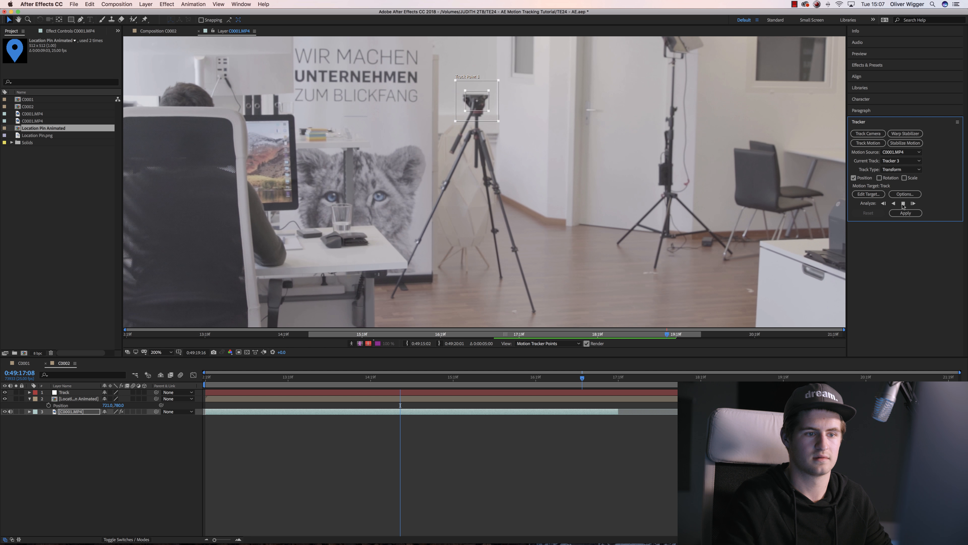
# Step: Stop the tripod analysis and scrub the shot to review the tracked path
pyautogui.click(903, 204)
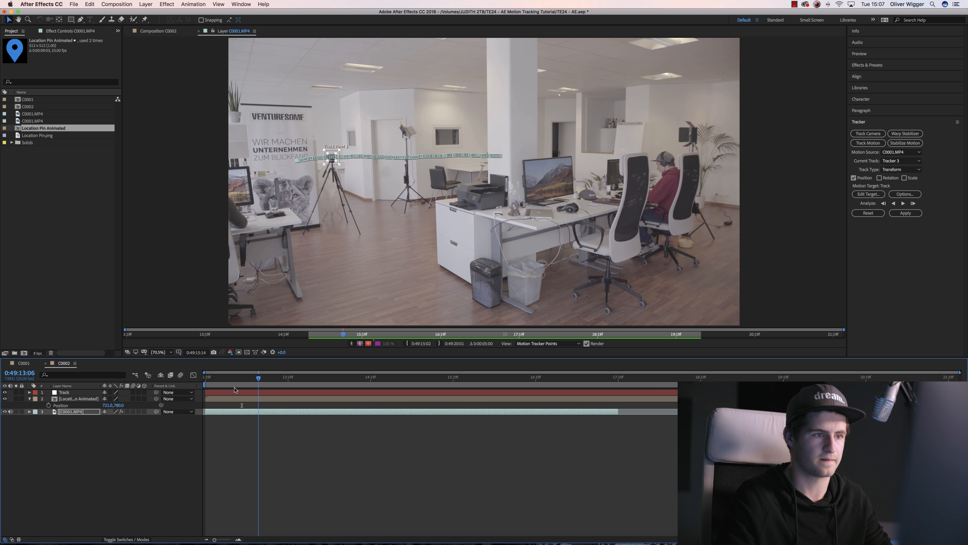
pyautogui.click(485, 377)
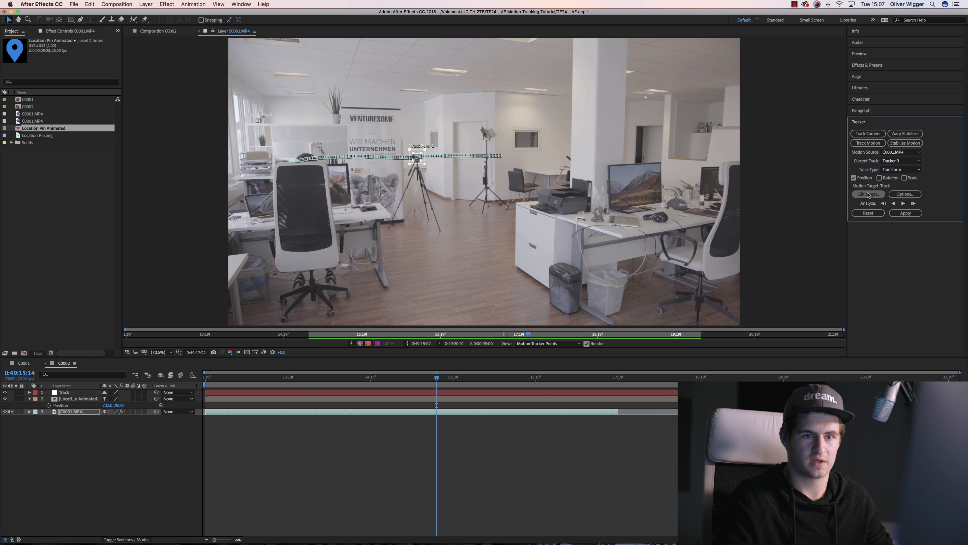
# Step: Set layer 1. Track as the target and apply the tracked motion in X and Y
pyautogui.click(868, 194)
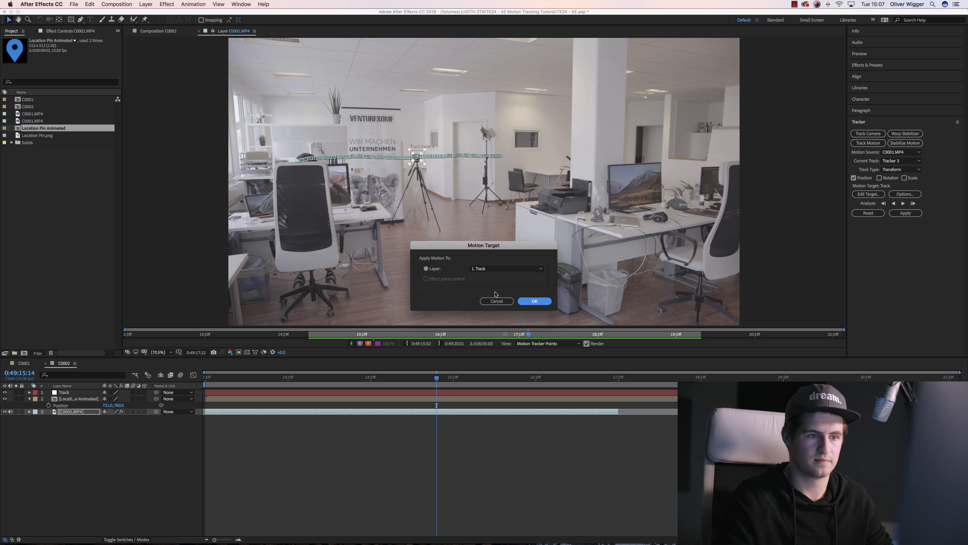
pyautogui.click(534, 301)
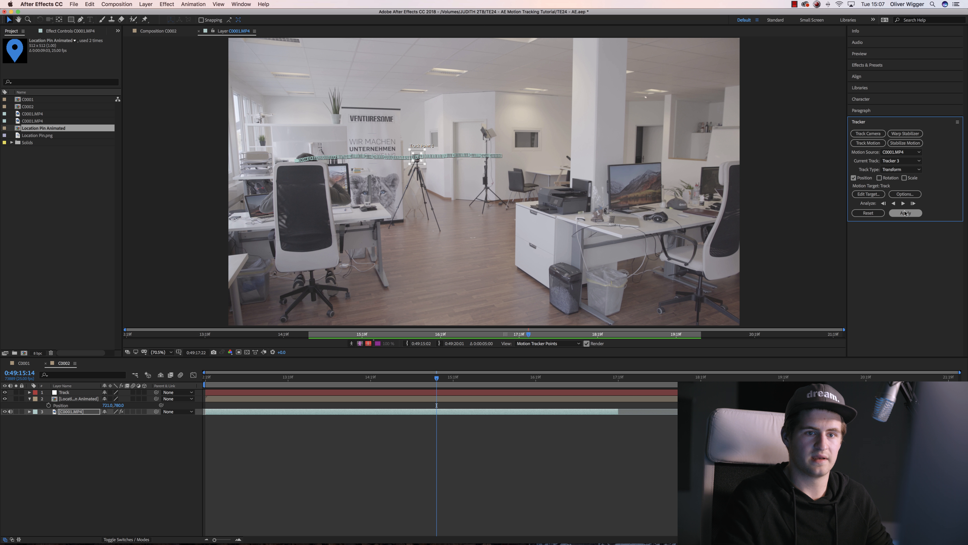
pyautogui.click(905, 213)
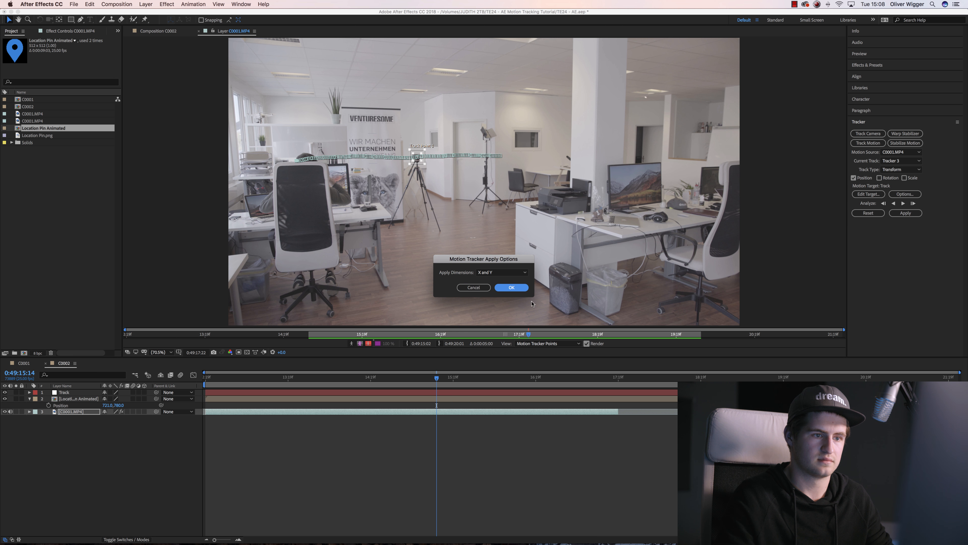
pyautogui.click(512, 287)
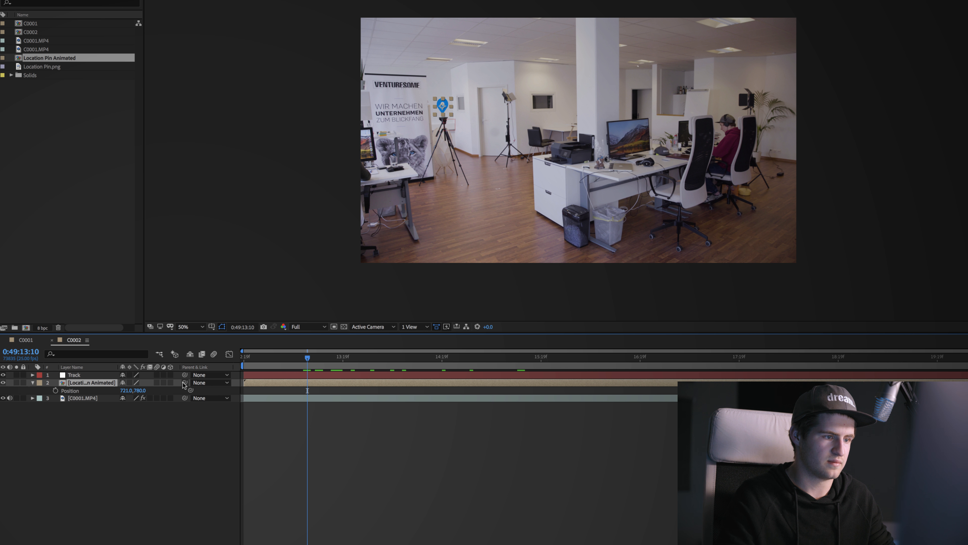
pyautogui.moveTo(184, 382)
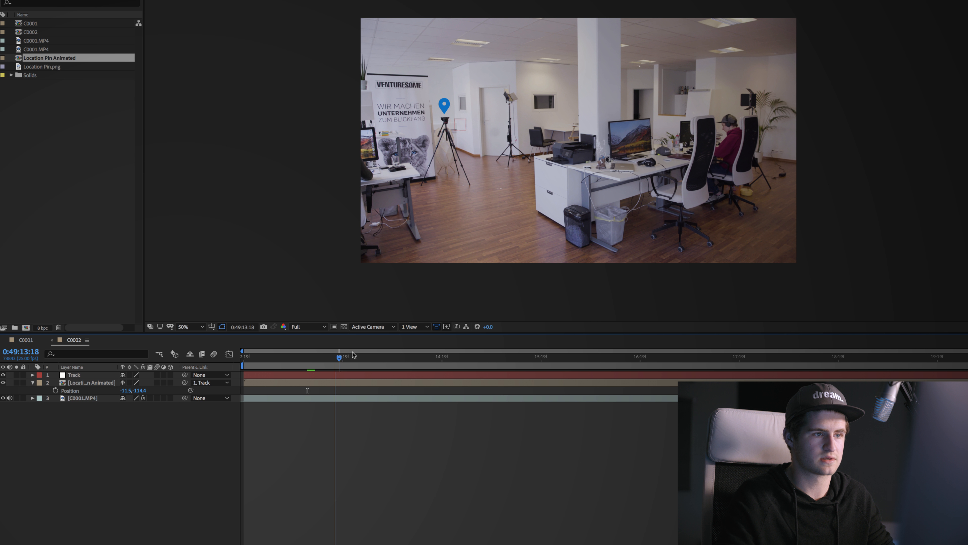
# Step: Parent the pin layer to 1. Track and scrub to confirm it follows the tripod
pyautogui.click(599, 360)
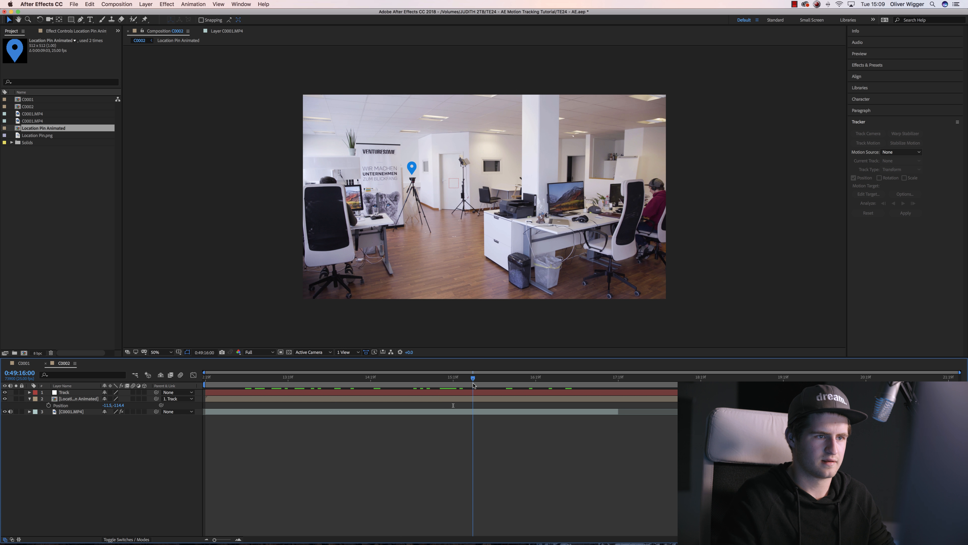
# Step: Play back the shot, then set two Position keyframes on the pin layer early in the timeline
pyautogui.click(64, 393)
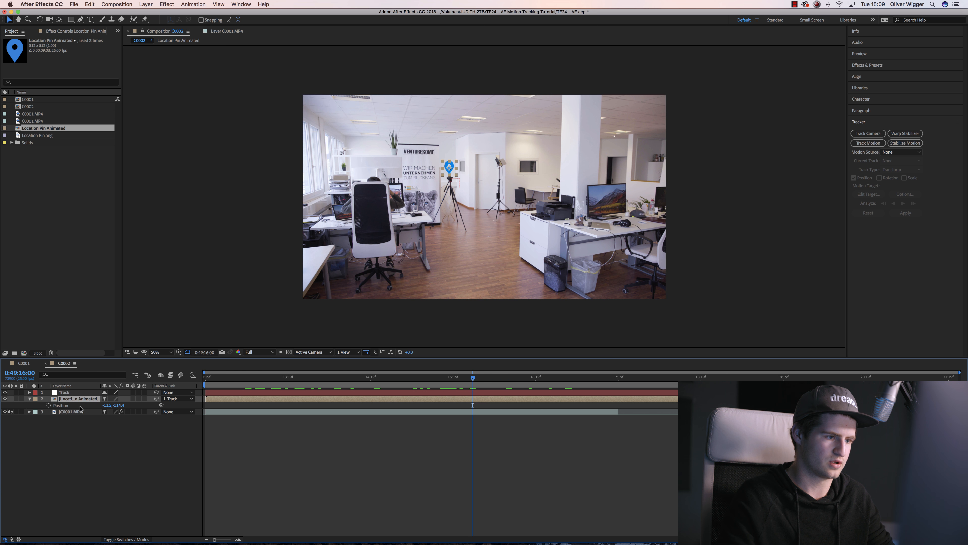
pyautogui.click(255, 378)
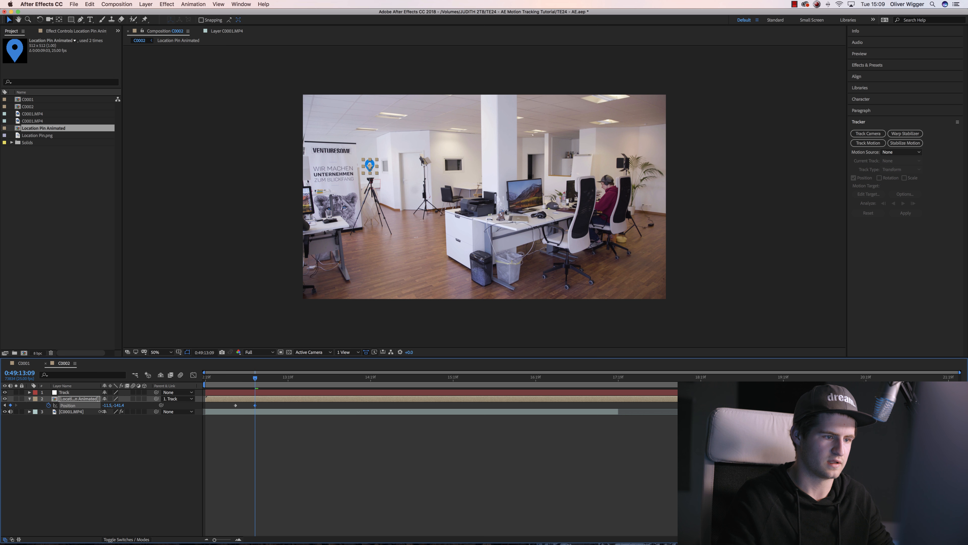
pyautogui.click(277, 377)
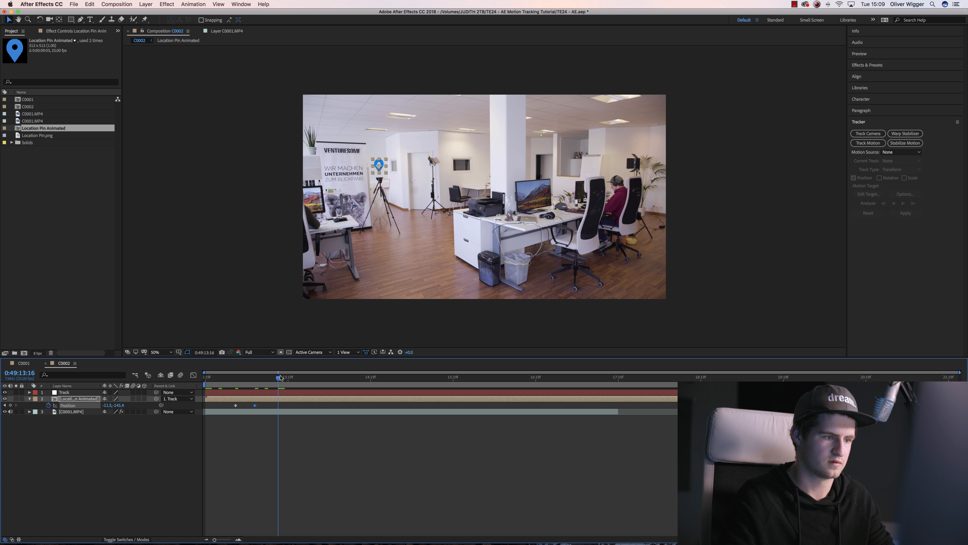